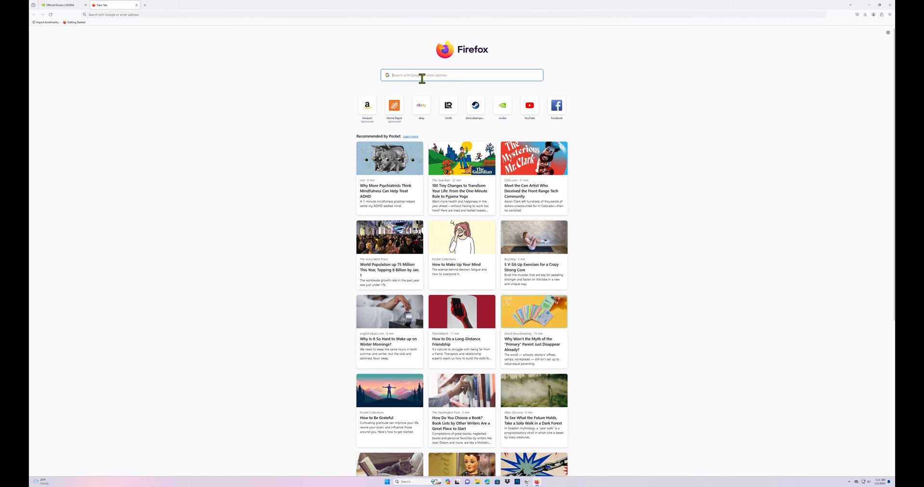
Run a Google search for 'nvidia drivers' from the address bar
type("nvidia.com/")
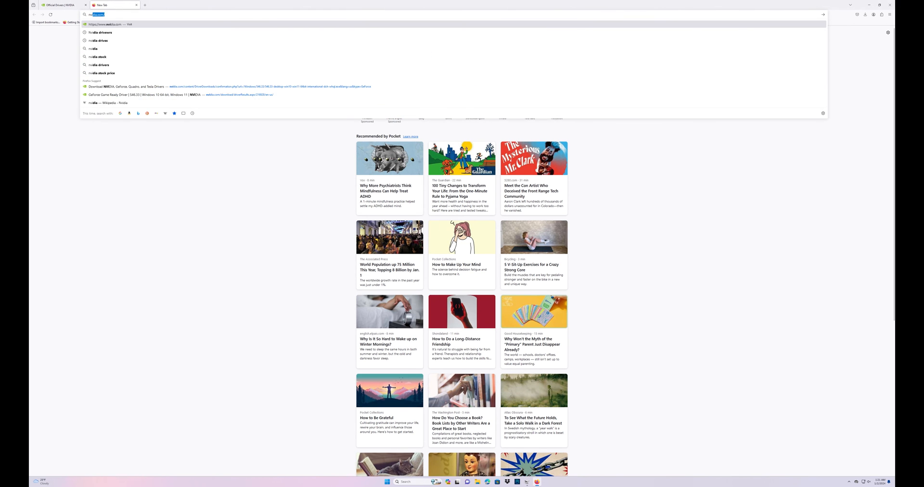
type("nvidia")
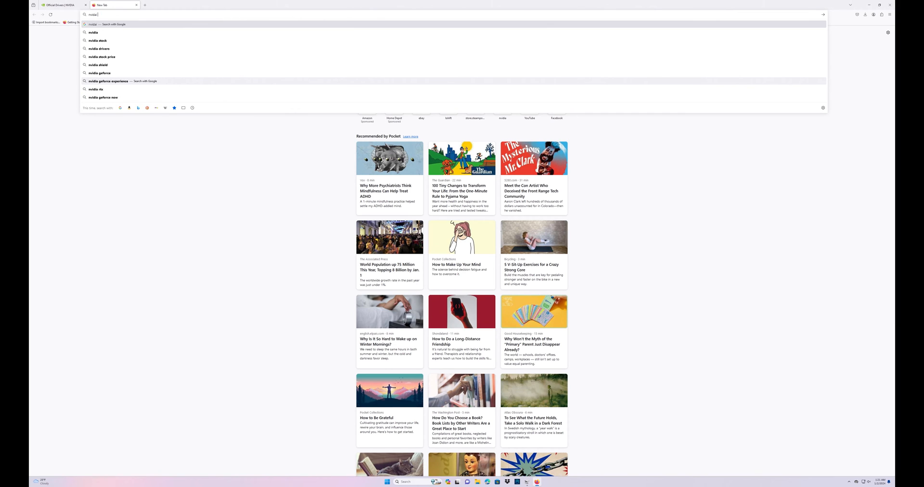
type("dri")
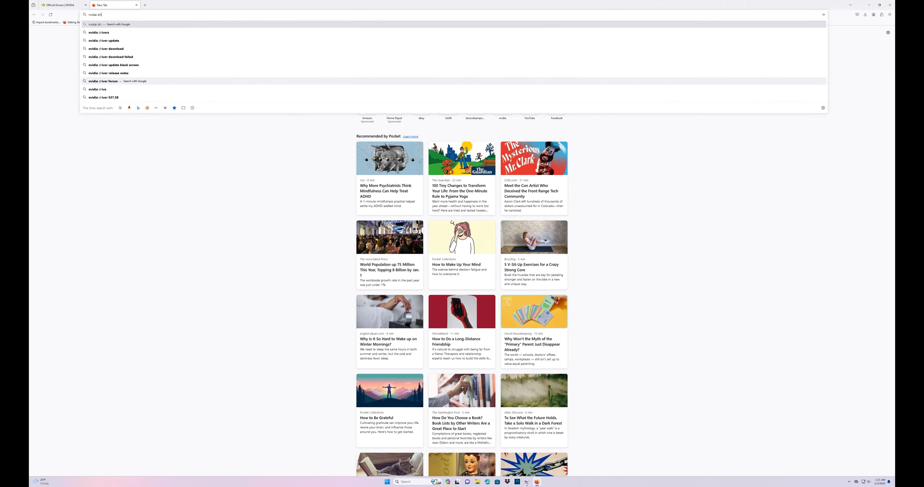
left_click(100, 32)
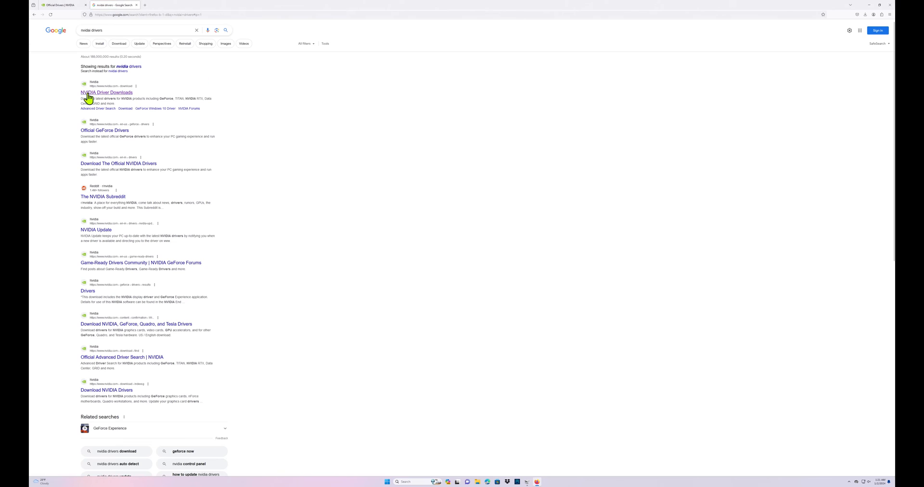
On NVIDIA Driver Downloads, choose GeForce RTX 30 Series and search for the matching driver
left_click(106, 93)
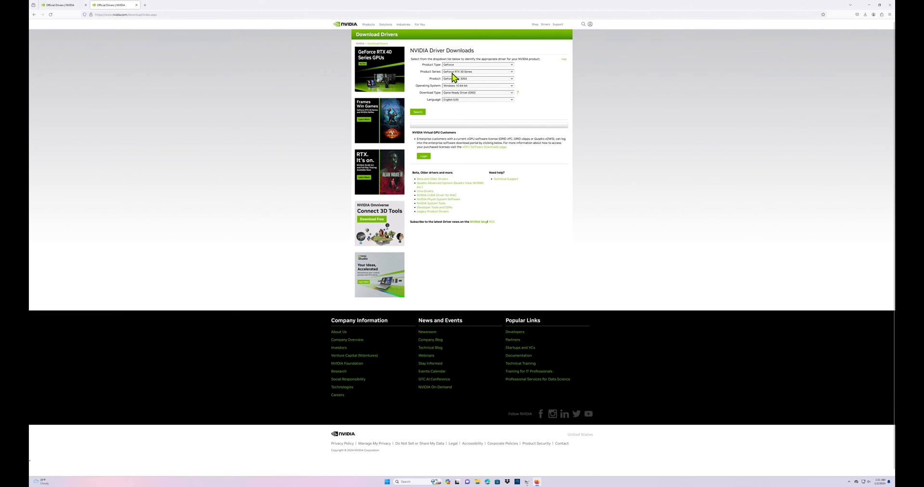
left_click(478, 72)
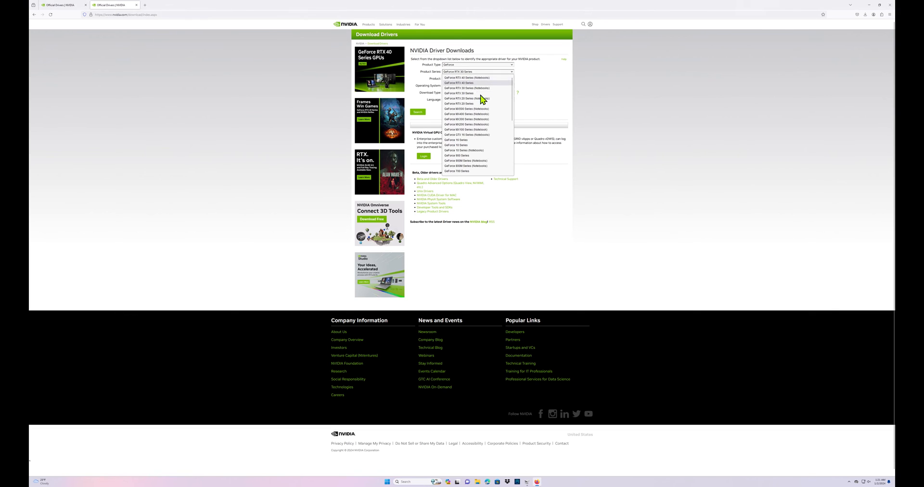
mouse_move(477, 93)
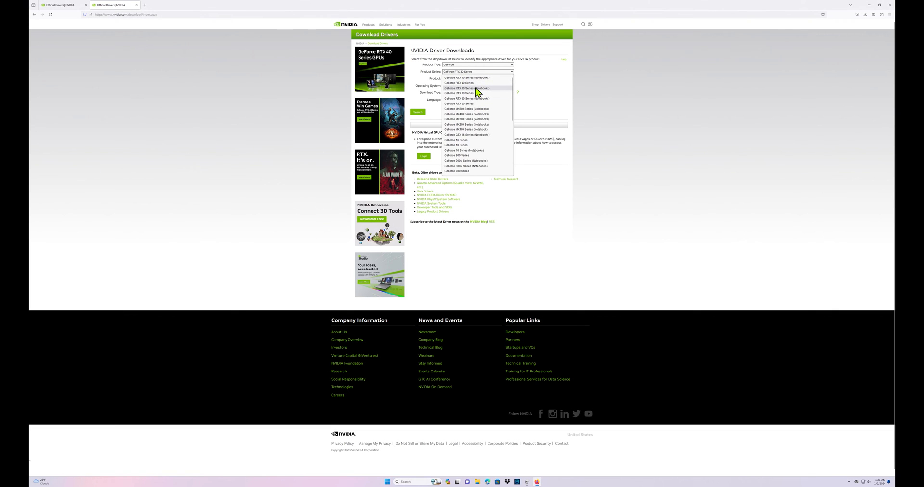
left_click(459, 88)
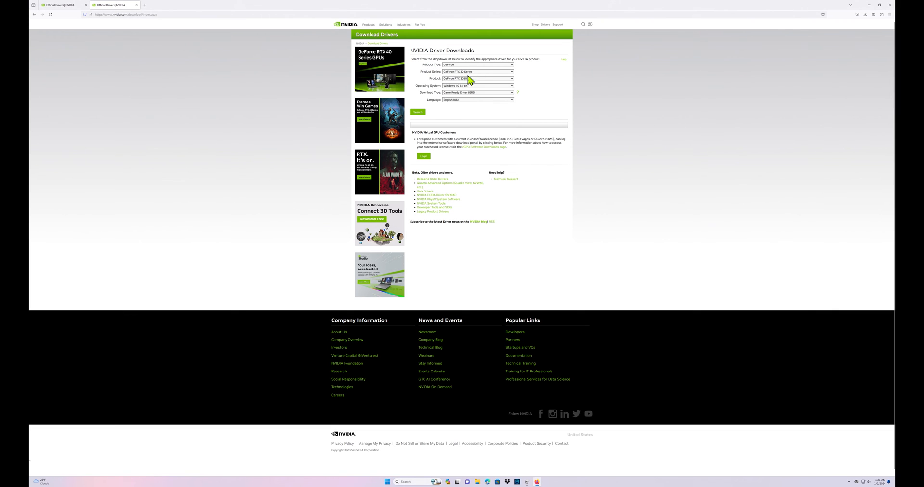
left_click(418, 112)
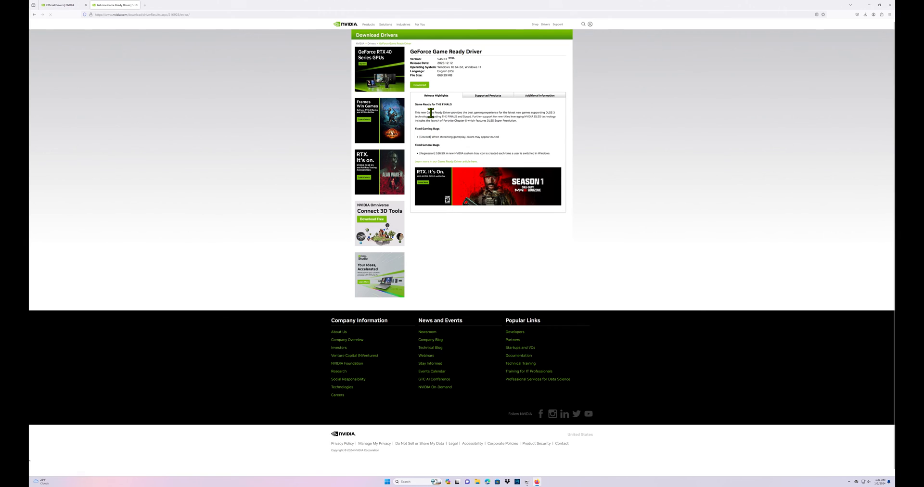
Download the GeForce Game Ready Driver installer to the desktop
left_click(419, 85)
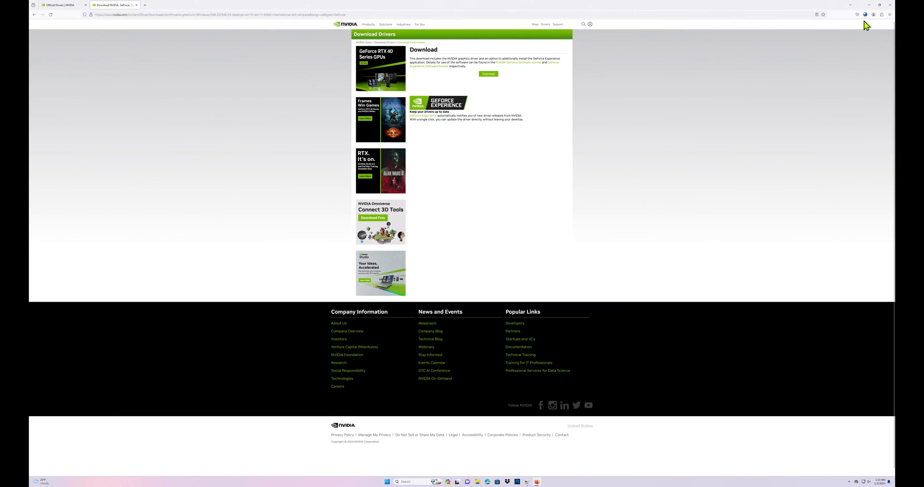
left_click(865, 15)
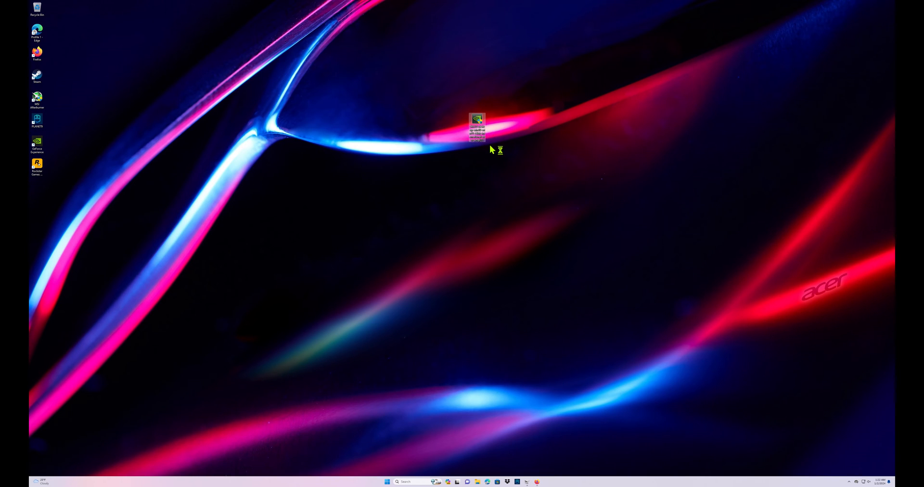
Launch the downloaded installer and extract its files to the default folder
double_click(477, 124)
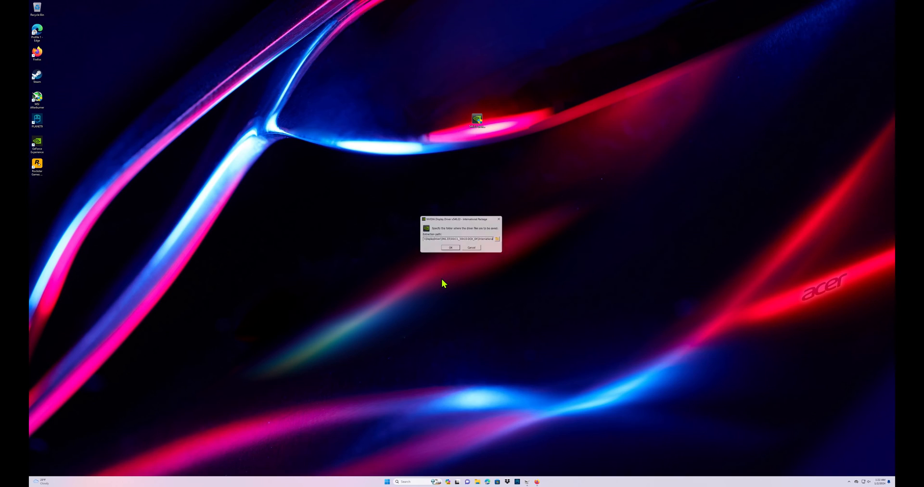
left_click(451, 247)
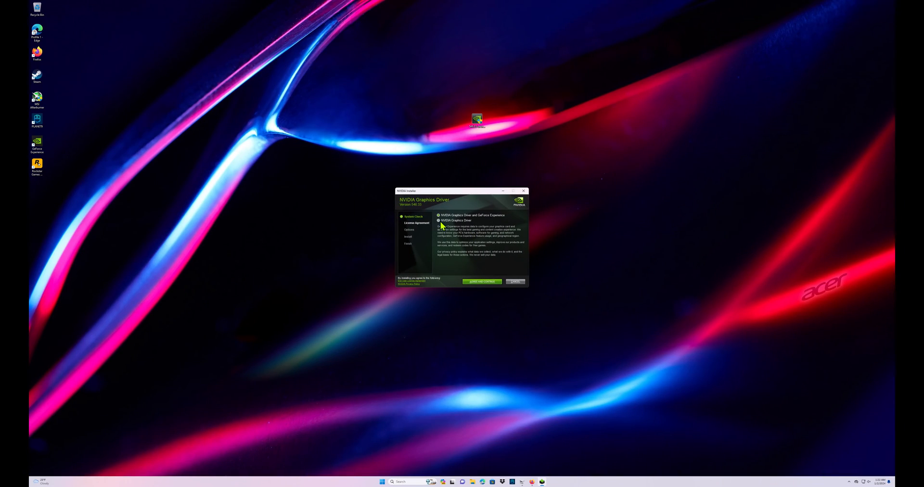
mouse_move(454, 226)
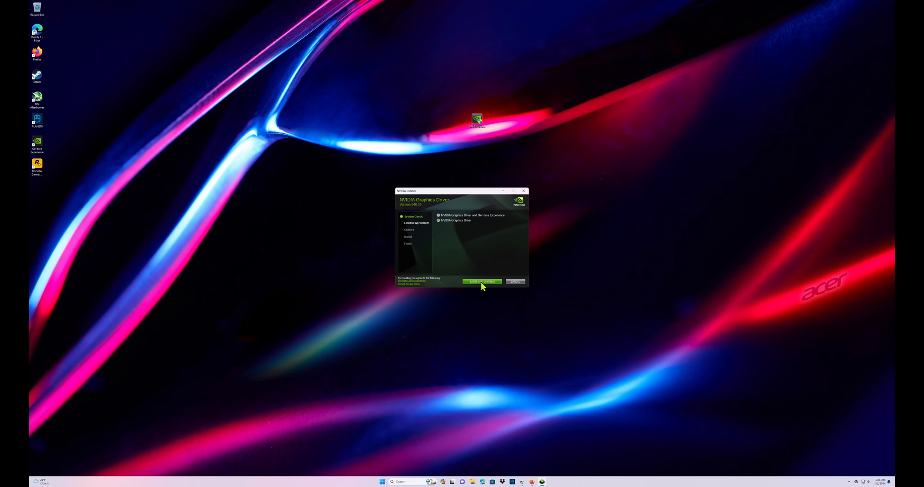
Agree to the license, then begin a custom clean installation of the driver
left_click(481, 281)
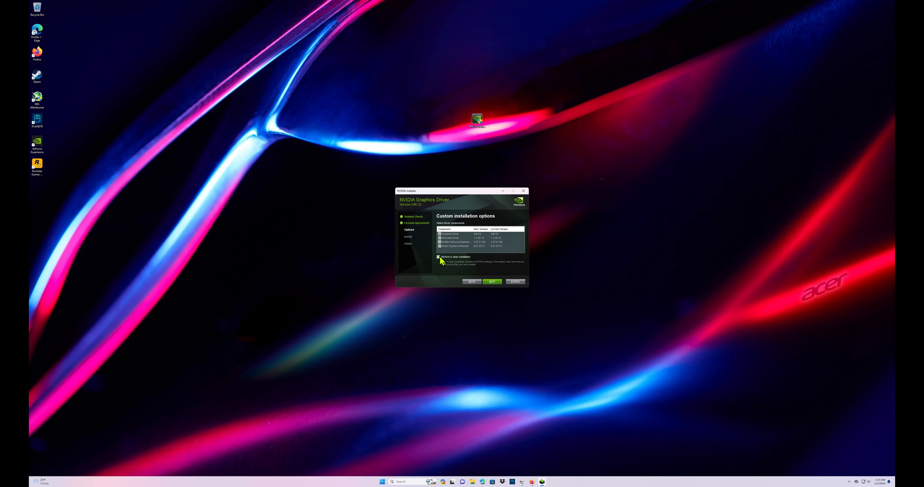
left_click(492, 281)
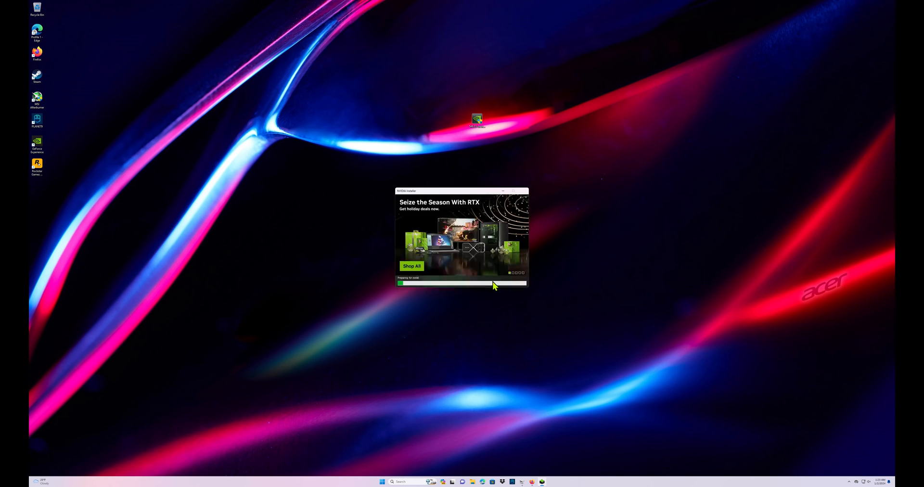